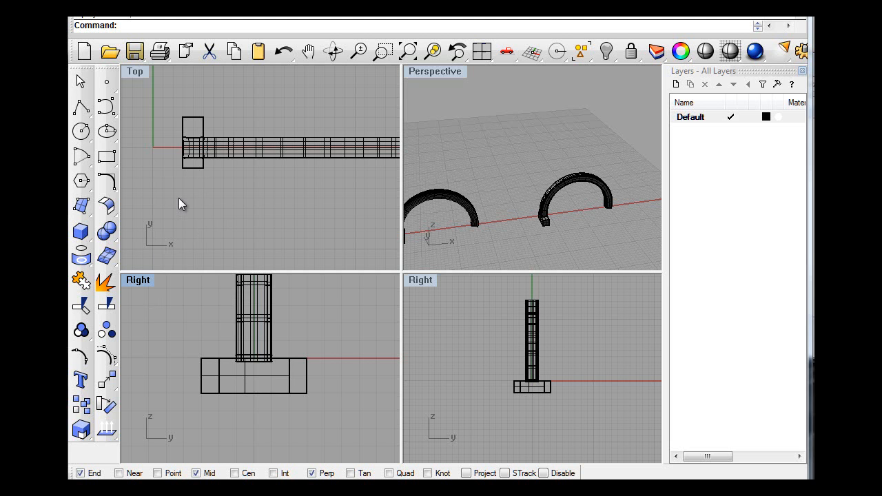
mouse_move(253, 215)
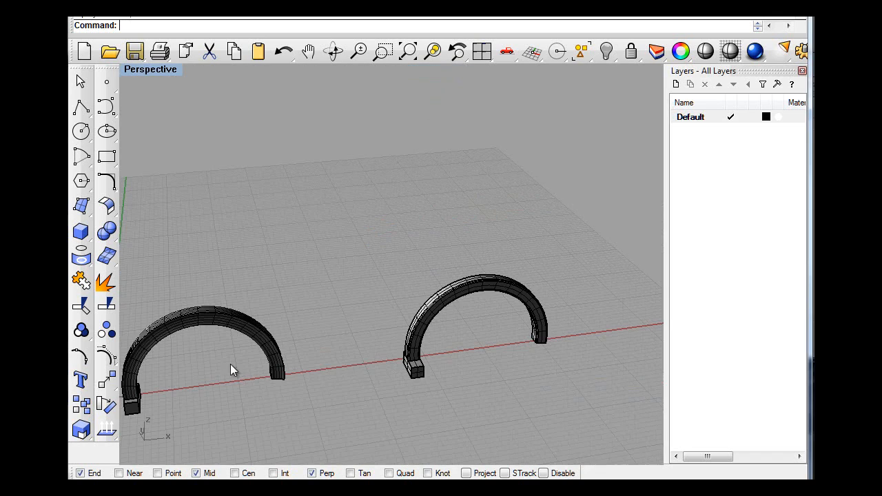
- Nudge the base block into line under the arch foot in the maximized Right view, then begin the union
left_click_drag(234, 369, 171, 413)
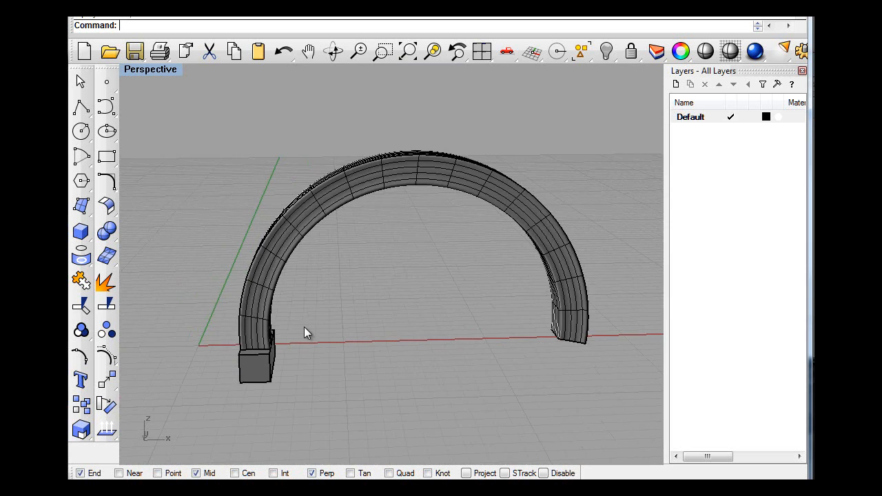
mouse_move(257, 356)
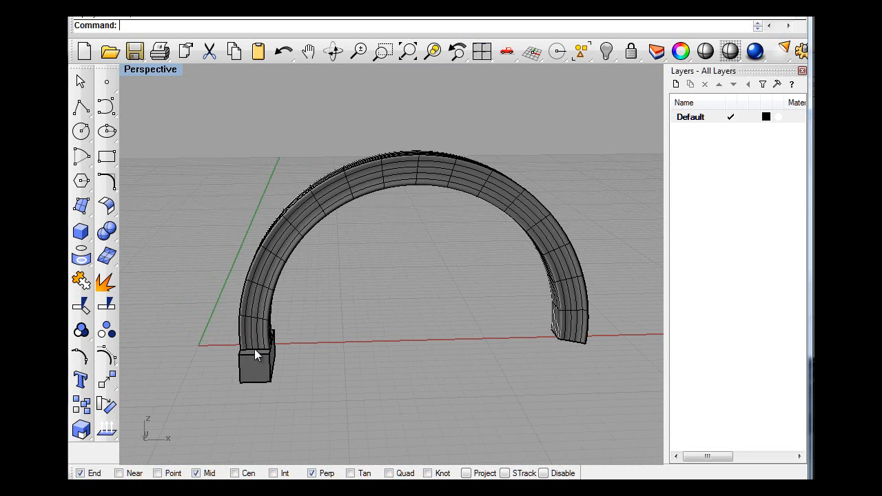
mouse_move(185, 315)
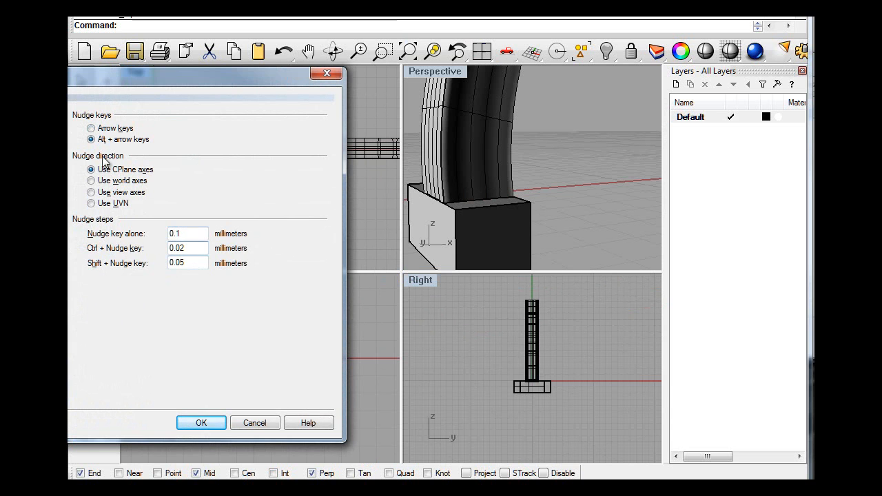
mouse_move(102, 159)
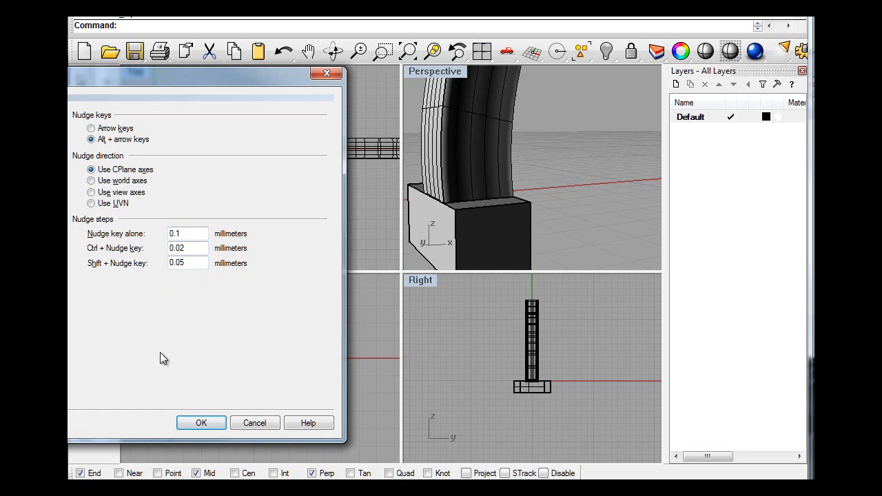
left_click(201, 421)
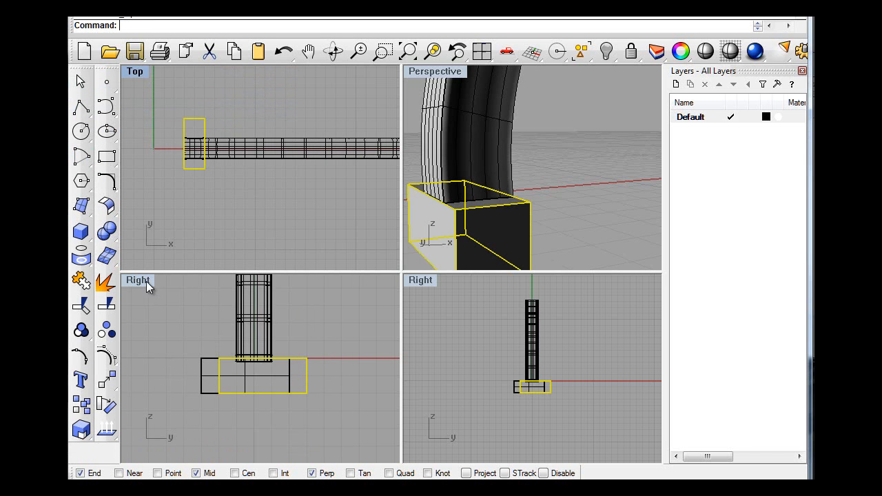
double_click(138, 280)
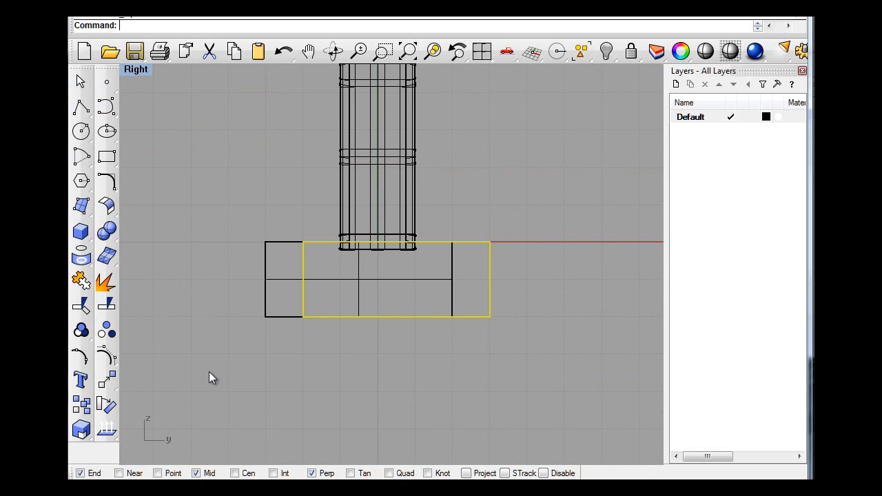
mouse_move(218, 386)
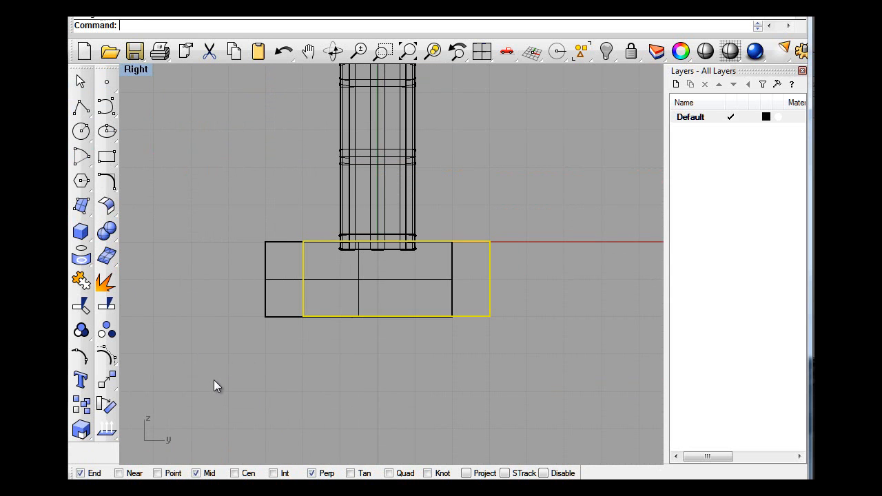
mouse_move(485, 298)
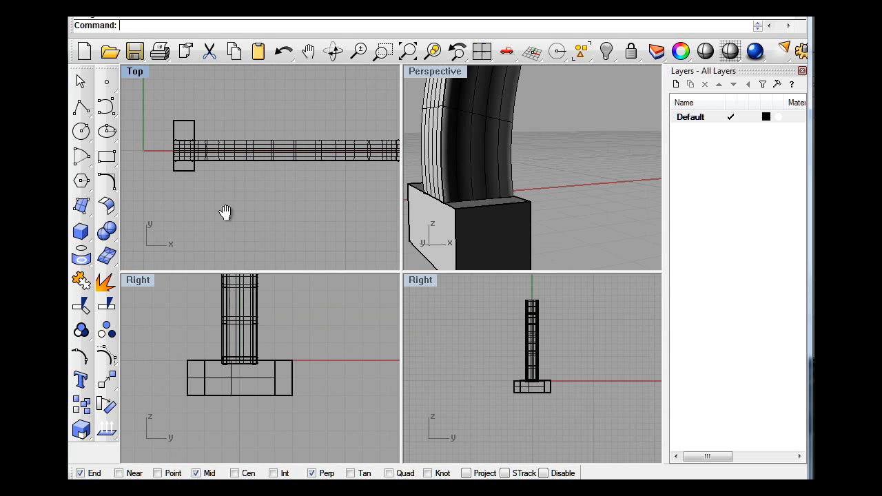
left_click(279, 365)
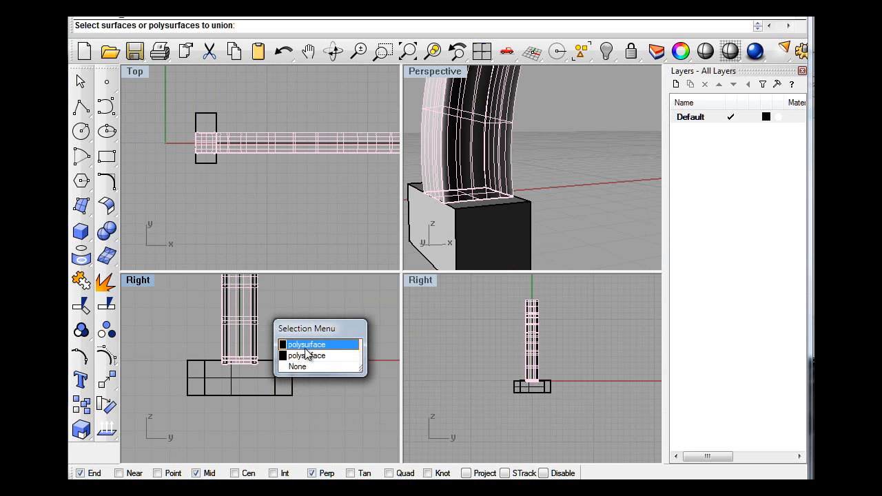
- Boolean-union the arch polysurface with the base block and inspect the joint where they meet
left_click(305, 344)
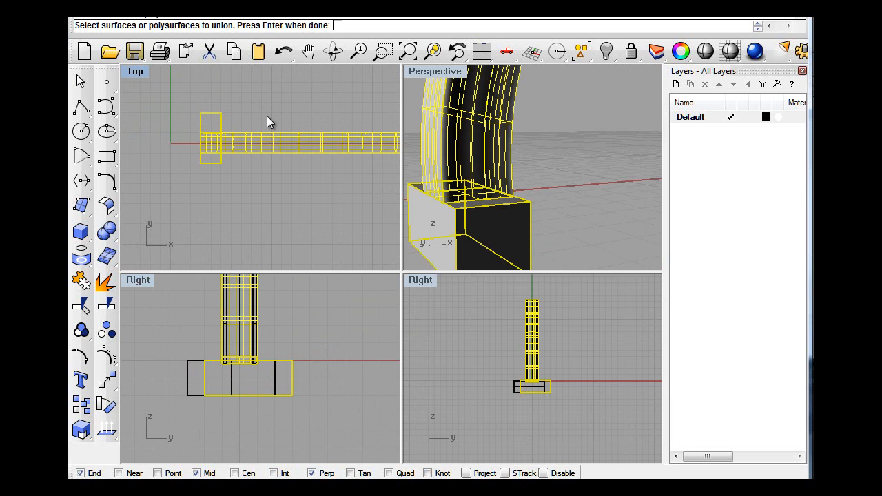
key("Enter")
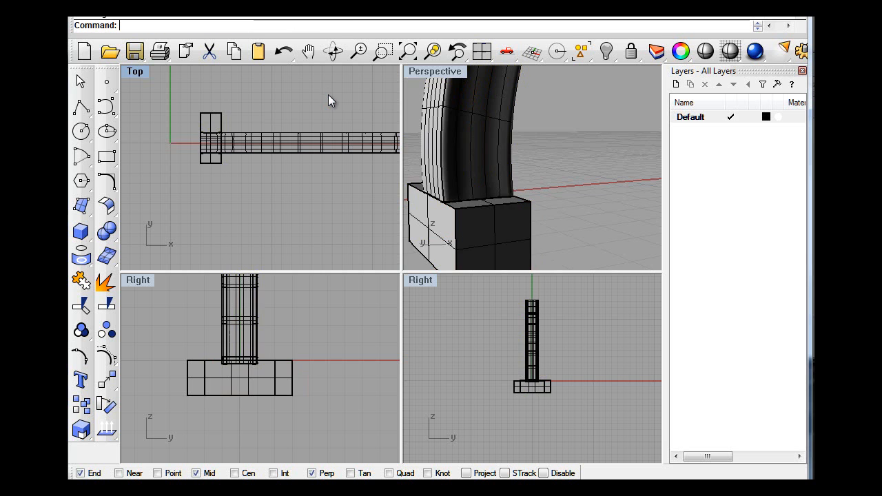
mouse_move(310, 150)
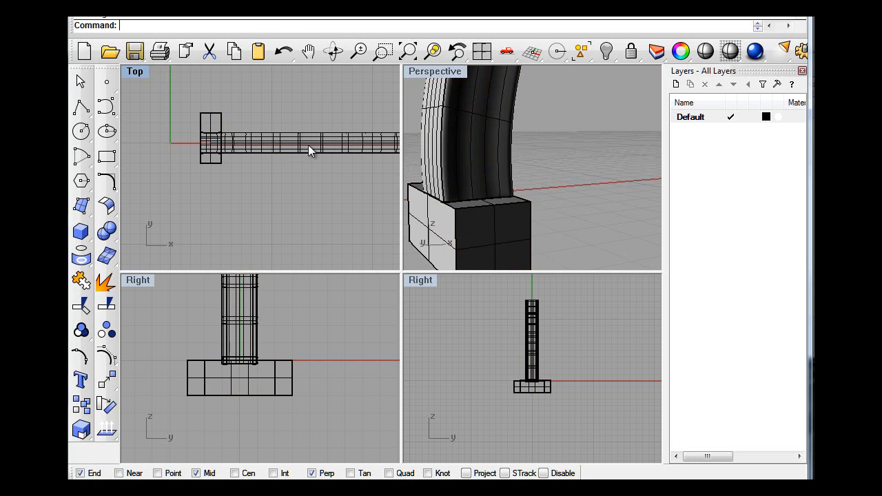
left_click(306, 144)
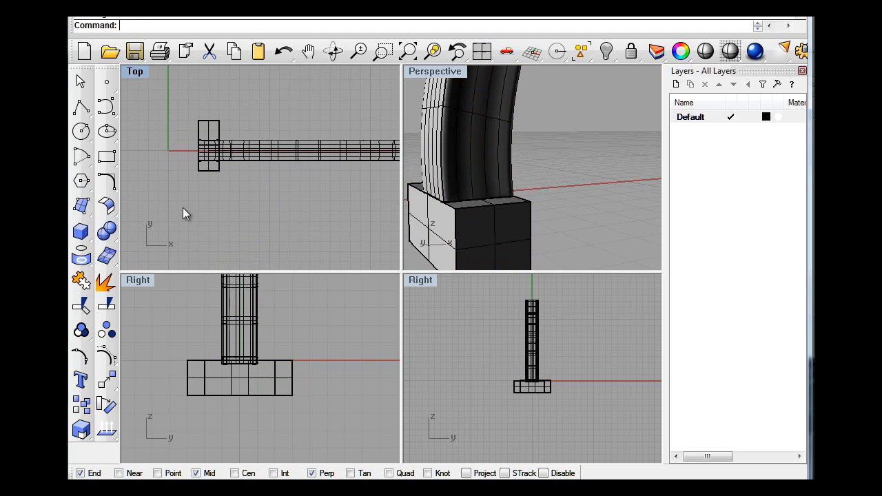
mouse_move(213, 176)
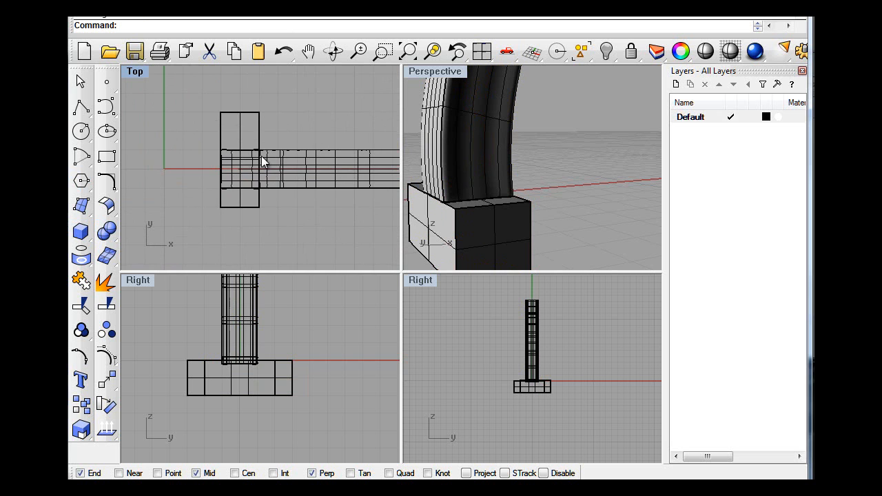
left_click(262, 162)
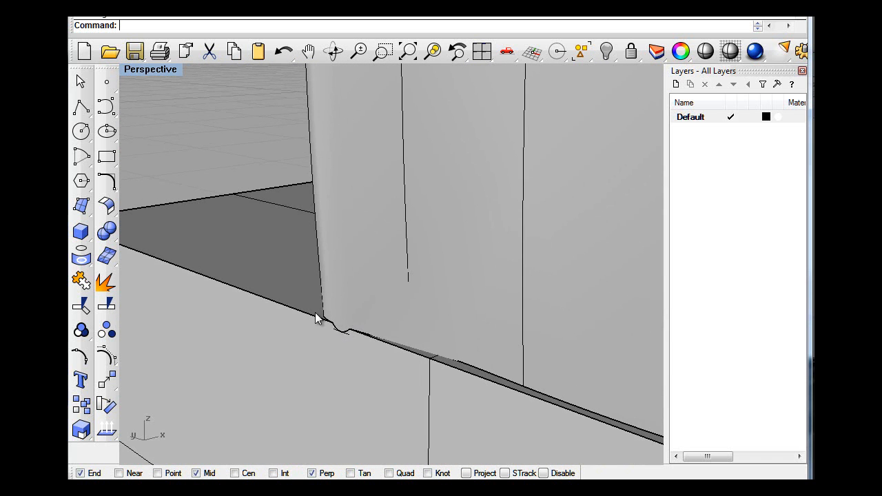
- Run Show Edges from Analyze > Edge Tools on the merged solid to check for naked edges
left_click(432, 51)
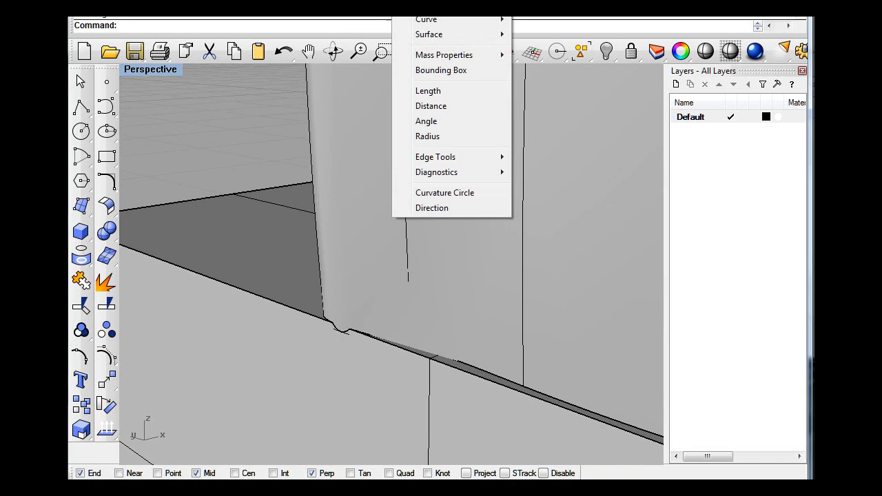
mouse_move(435, 157)
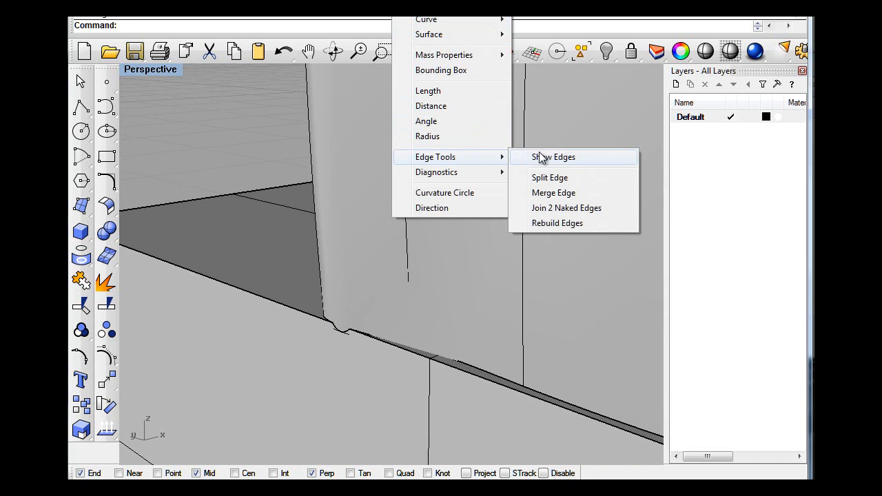
left_click(552, 157)
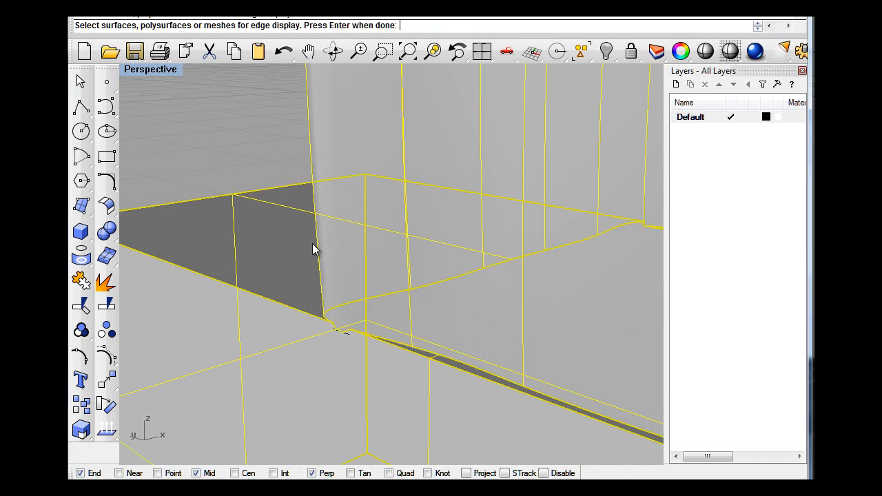
key("Enter")
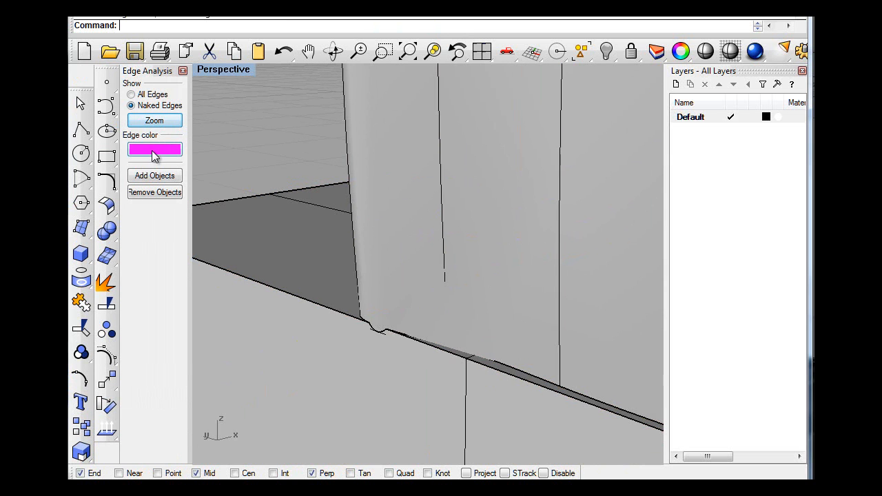
left_click(154, 149)
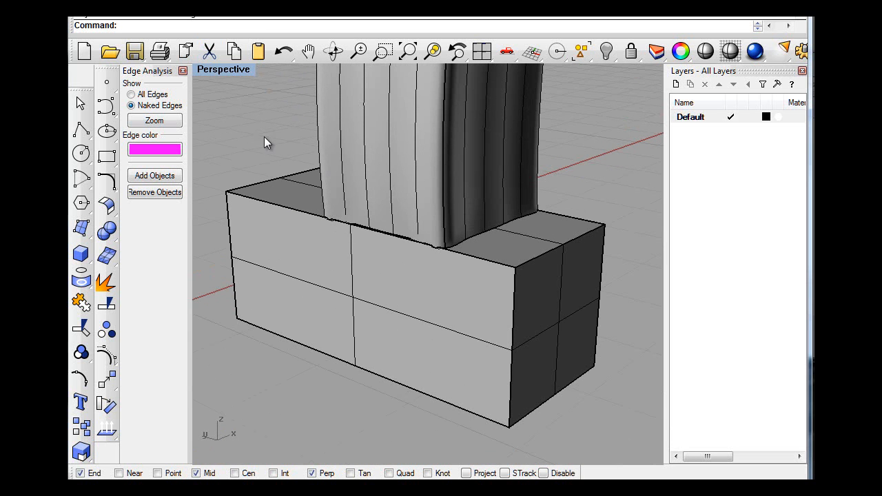
mouse_move(350, 228)
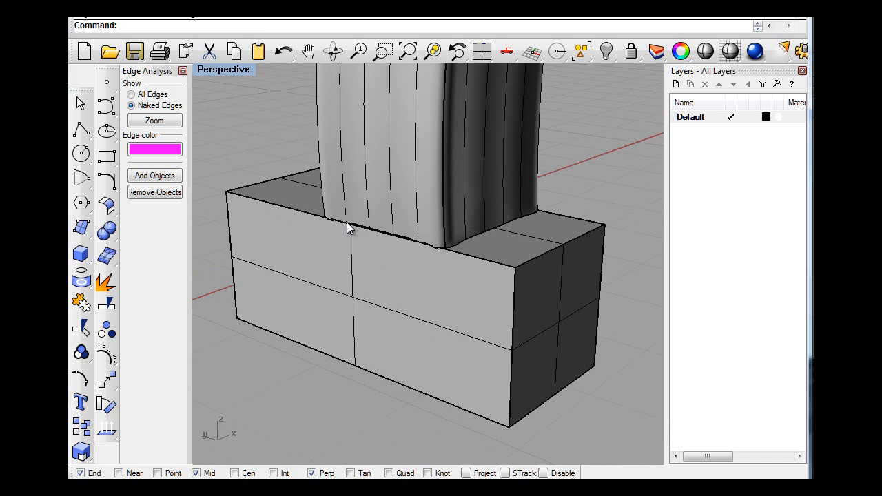
mouse_move(324, 173)
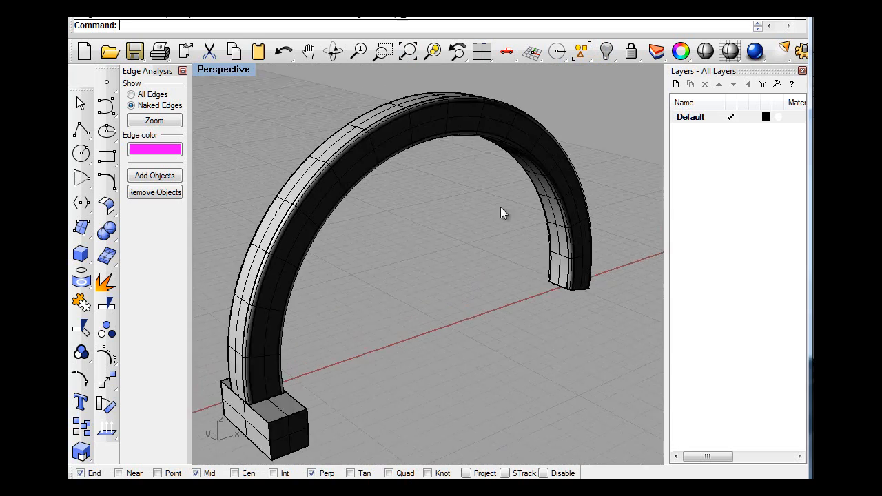
- Display Naked Edges only and zoom to the magenta edges at the arch-base corners
left_click_drag(503, 212, 447, 273)
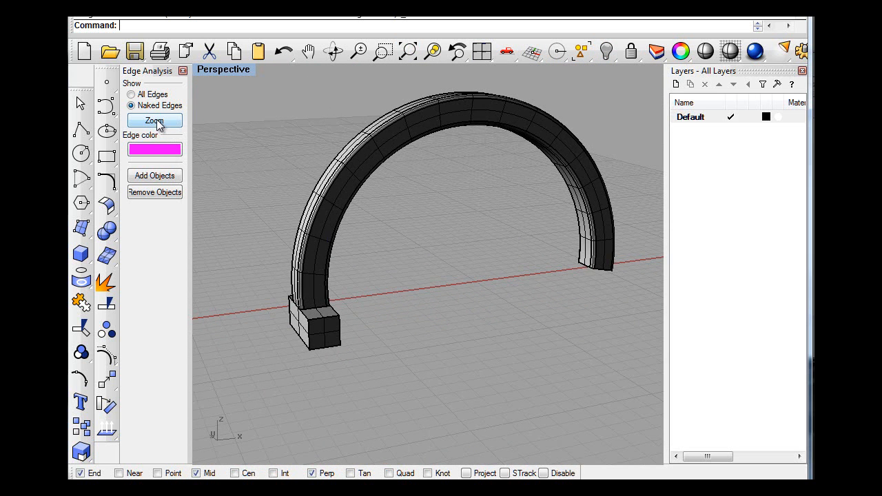
left_click(155, 121)
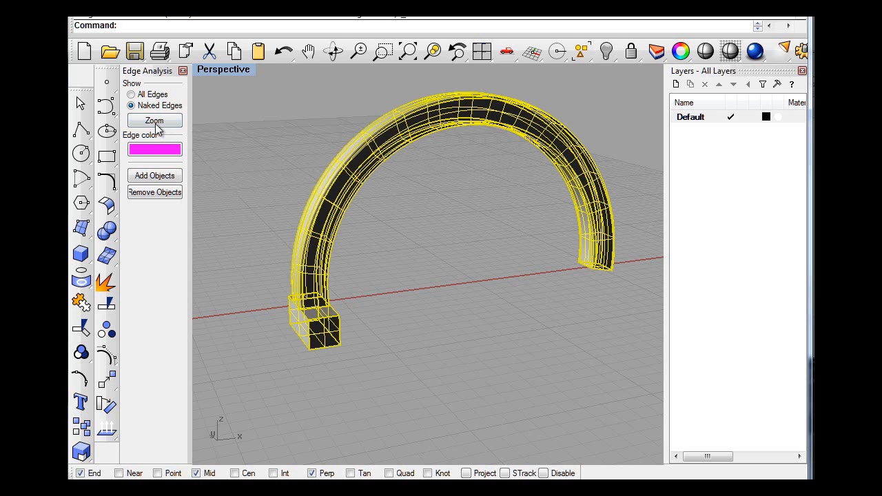
left_click(154, 120)
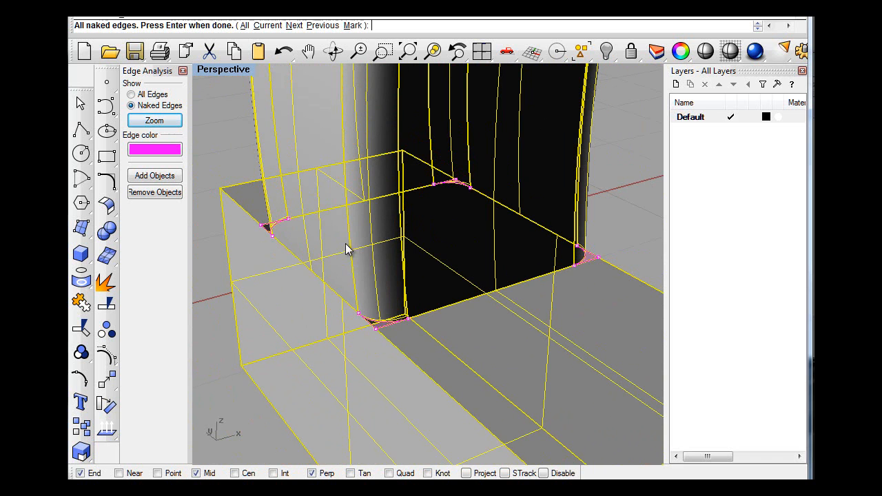
mouse_move(310, 312)
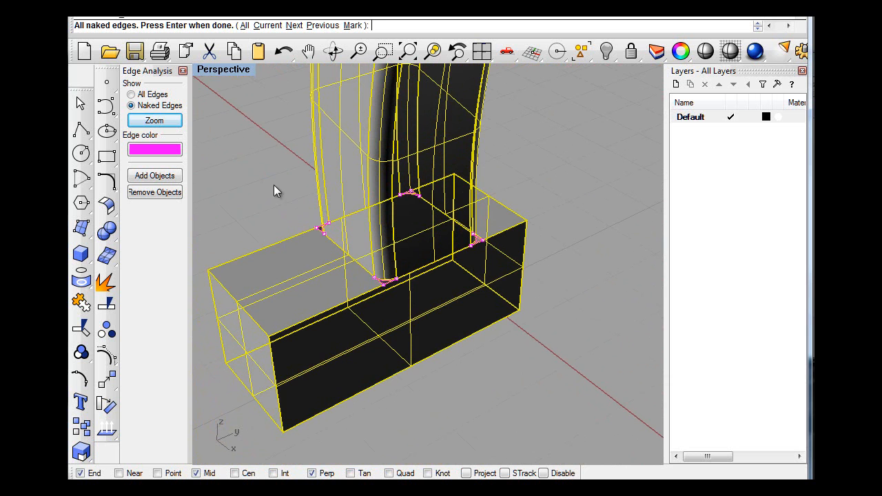
mouse_move(159, 132)
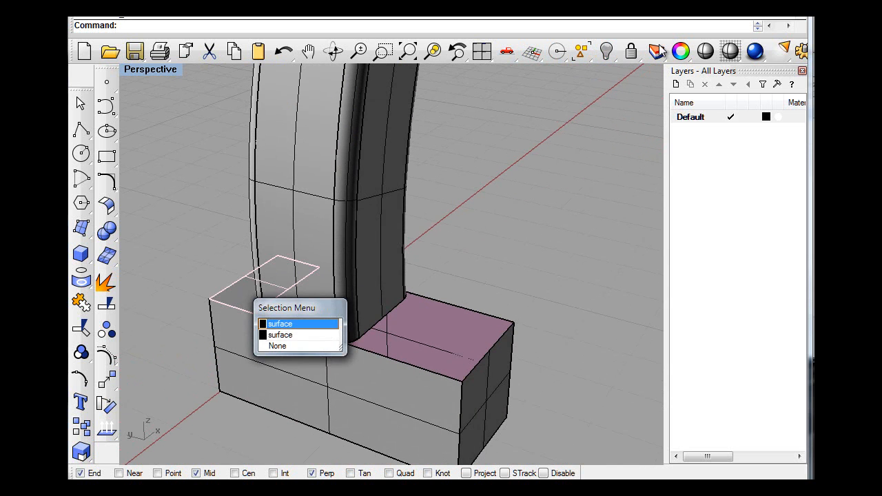
- Pick the base block's surface from the selection menu for exploding and rejoining
left_click(280, 323)
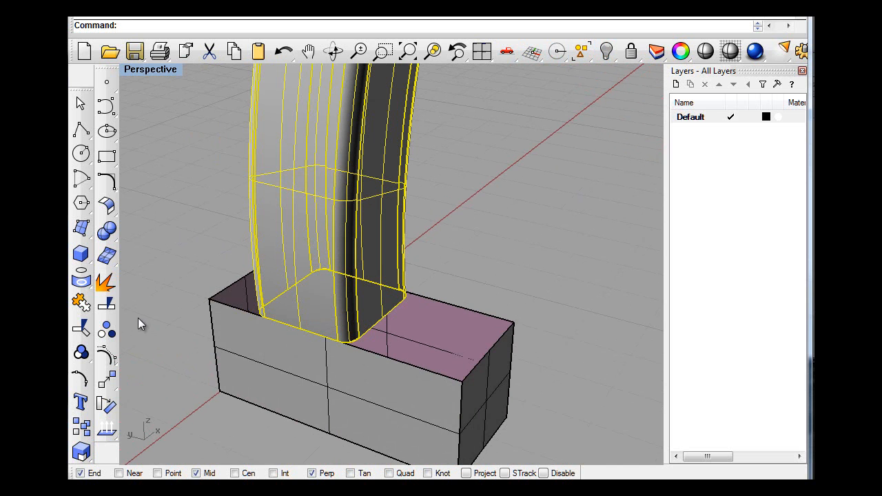
mouse_move(195, 241)
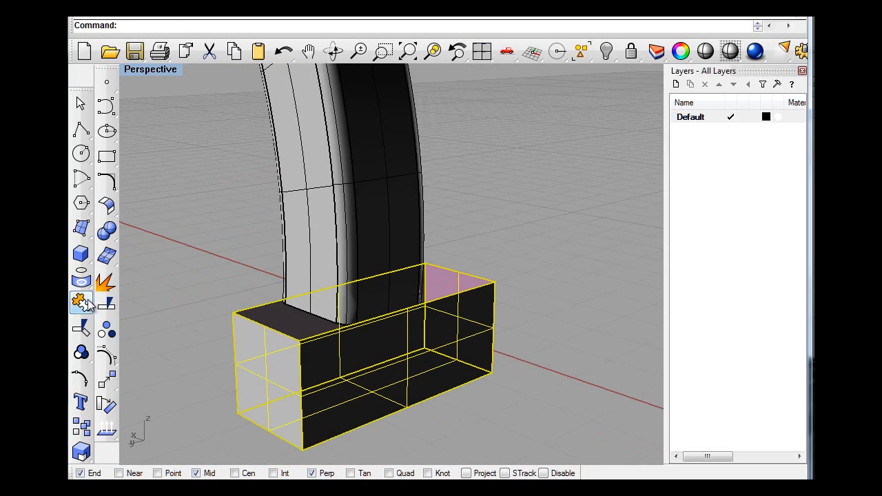
mouse_move(204, 399)
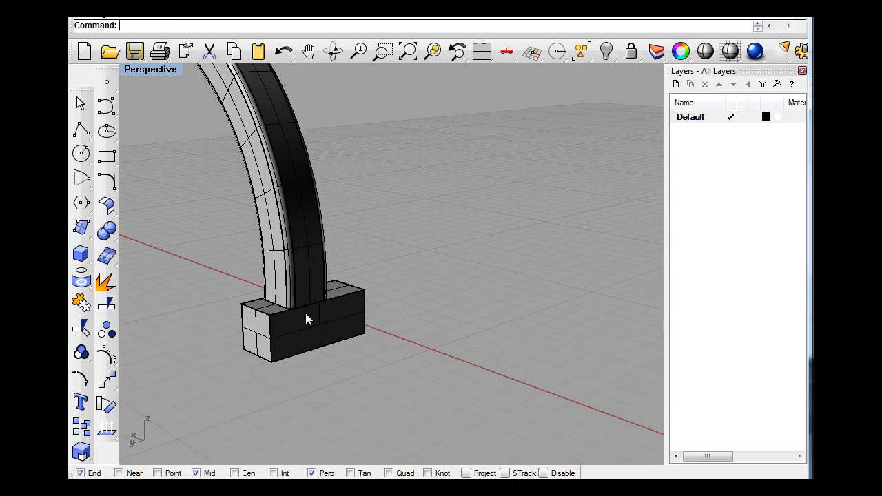
mouse_move(306, 352)
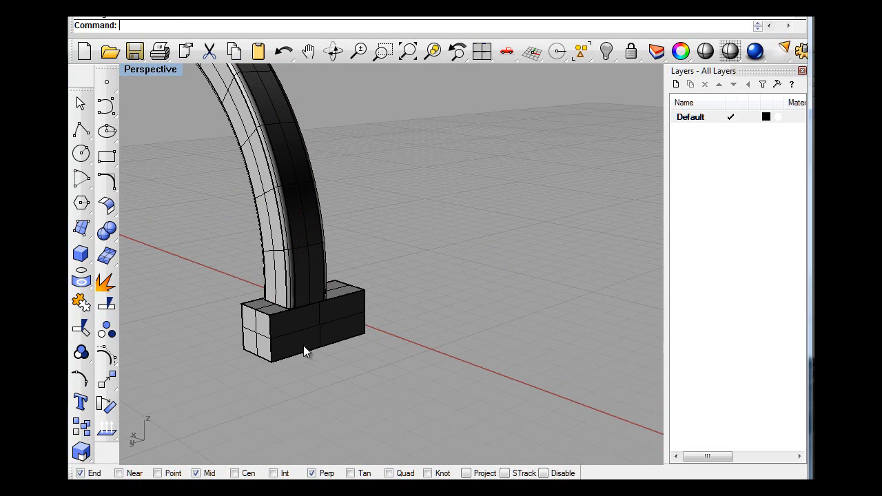
- From the Right view, nudge the rejoined base block to meet the arch's bottom edge, then check in Perspective
left_click(303, 324)
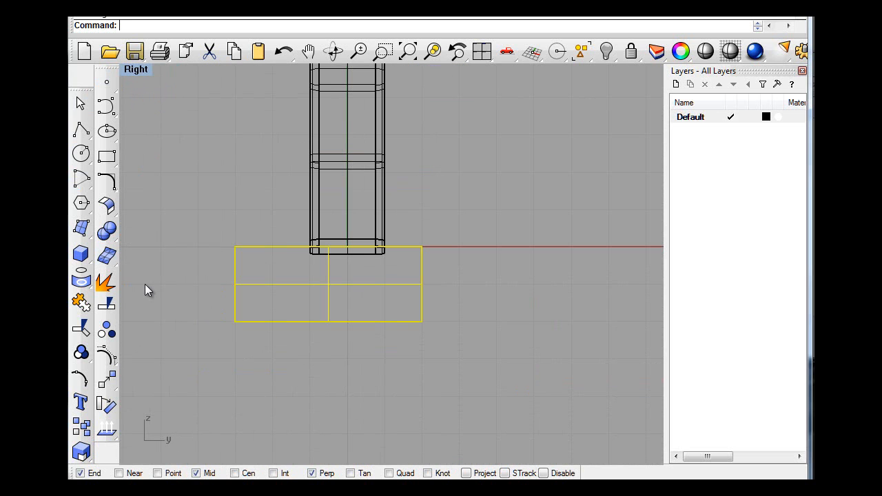
mouse_move(190, 368)
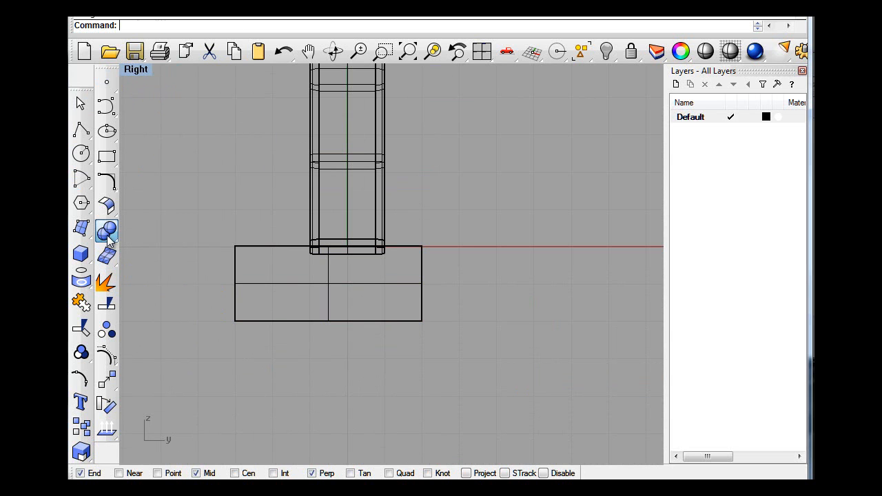
left_click(107, 229)
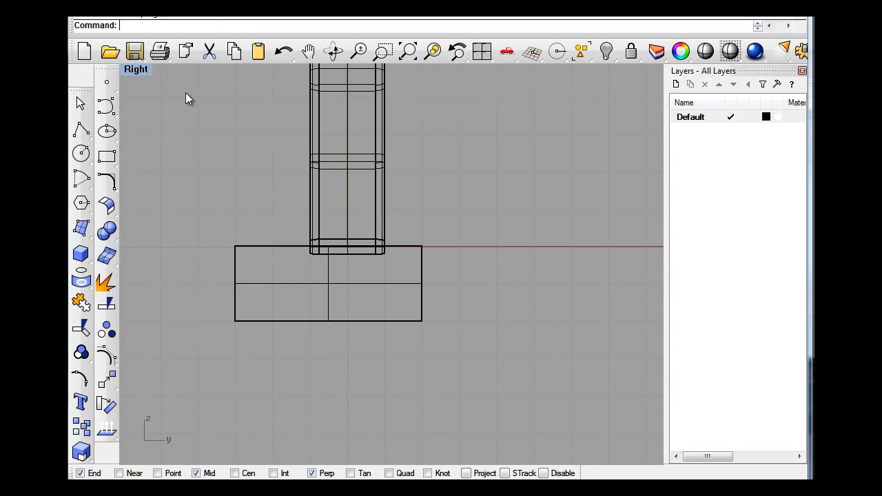
left_click(317, 196)
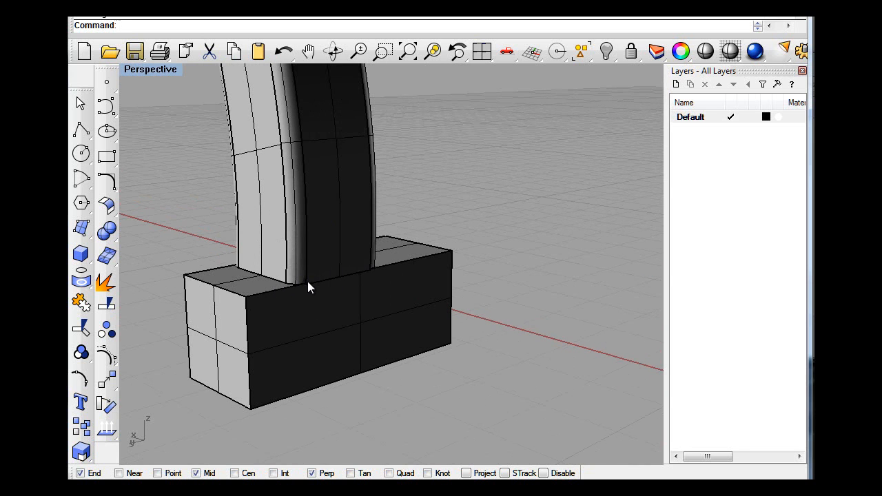
mouse_move(288, 292)
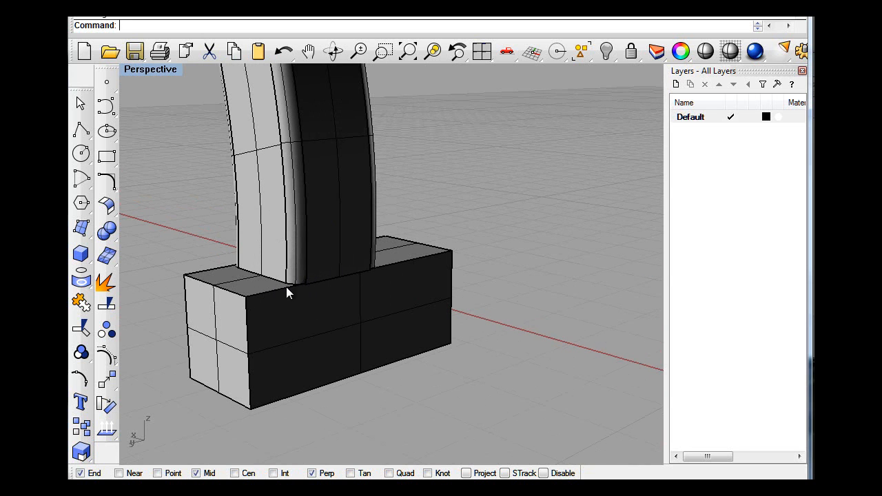
mouse_move(267, 292)
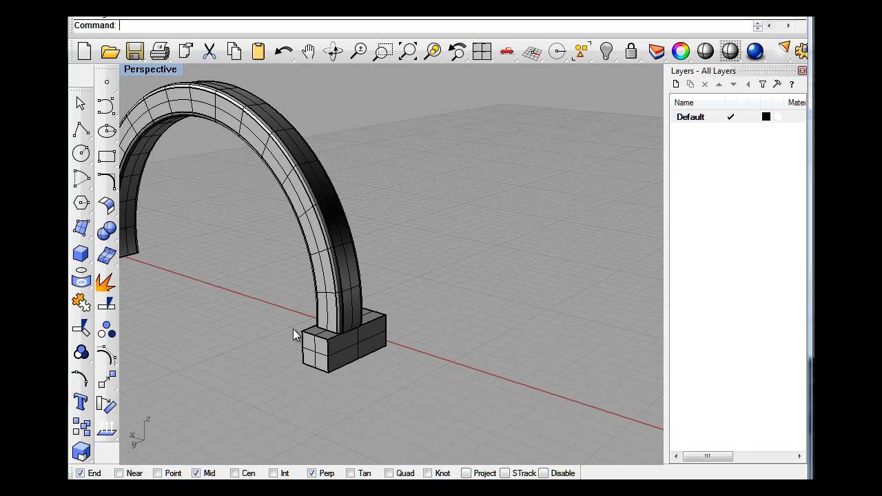
mouse_move(248, 344)
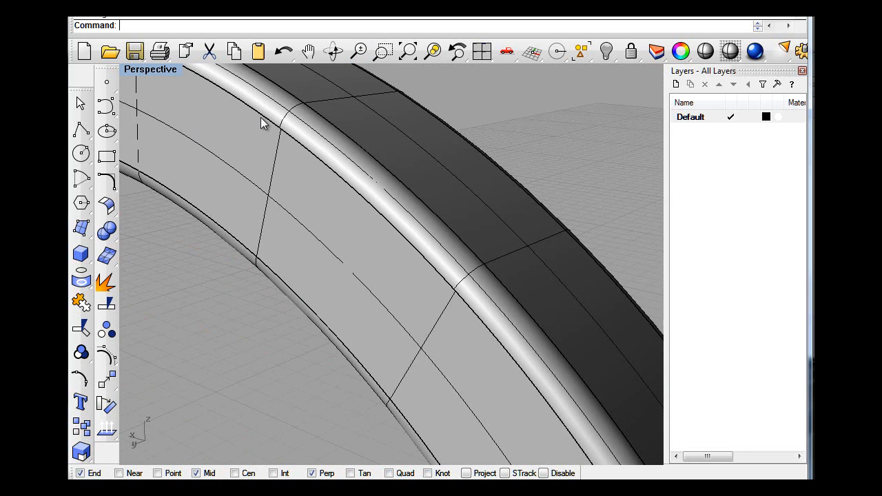
mouse_move(300, 112)
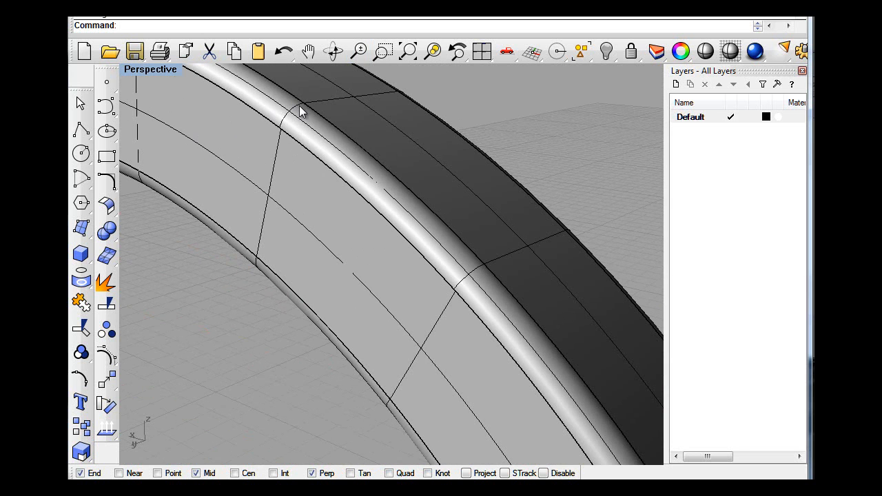
mouse_move(297, 130)
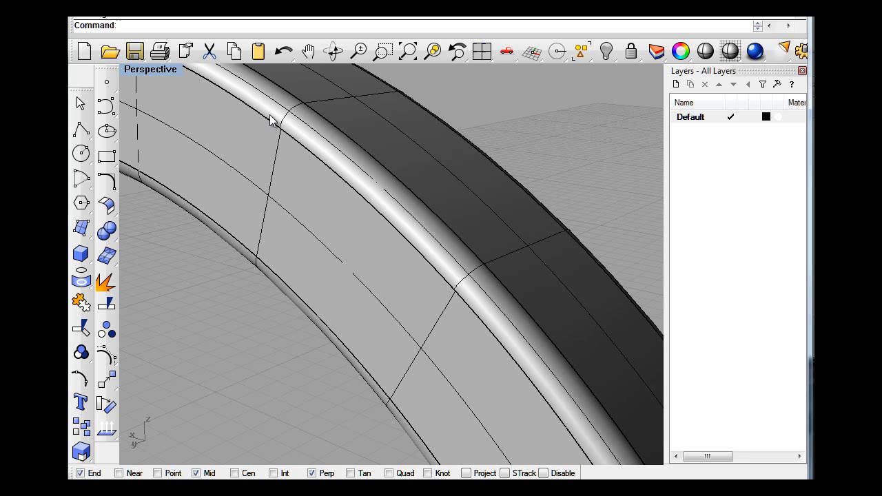
mouse_move(328, 116)
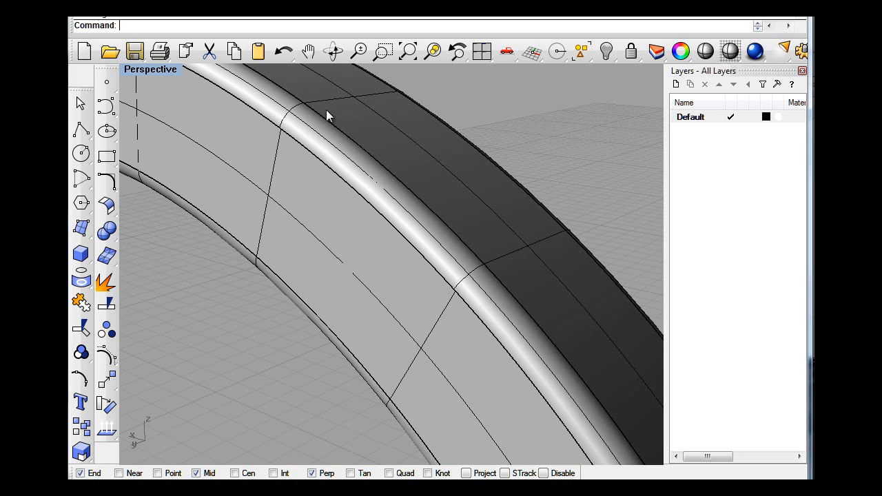
mouse_move(287, 132)
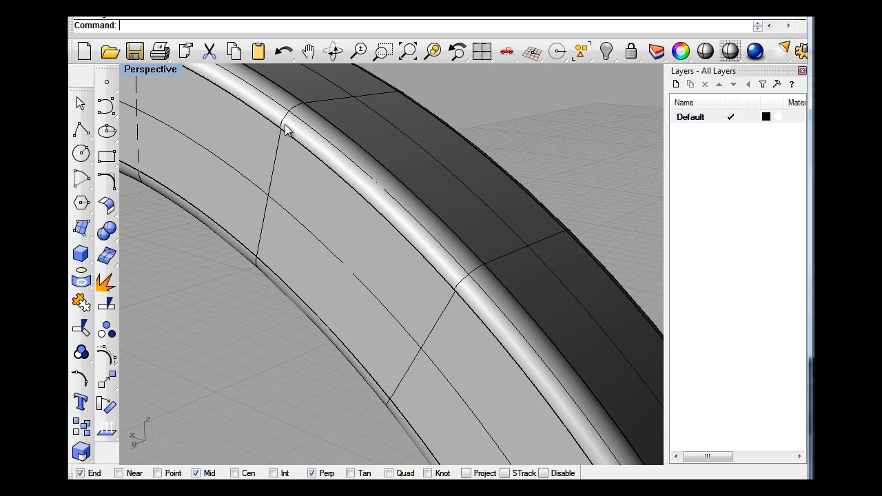
mouse_move(298, 116)
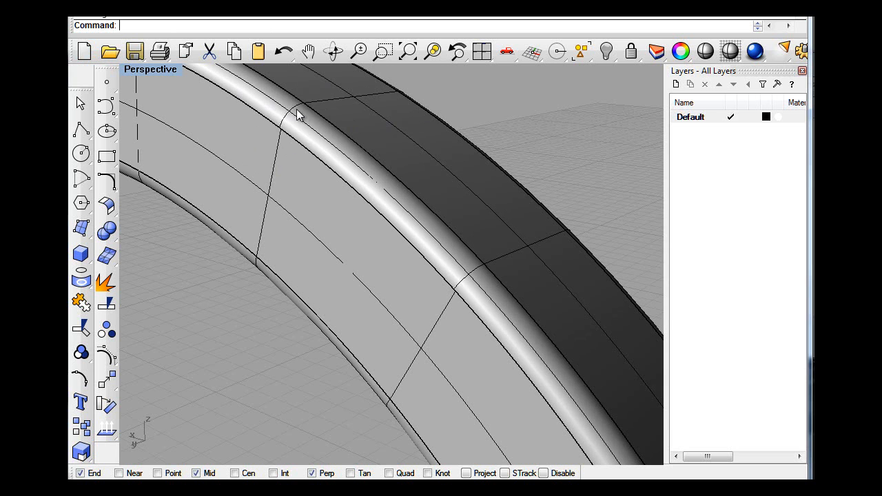
mouse_move(303, 145)
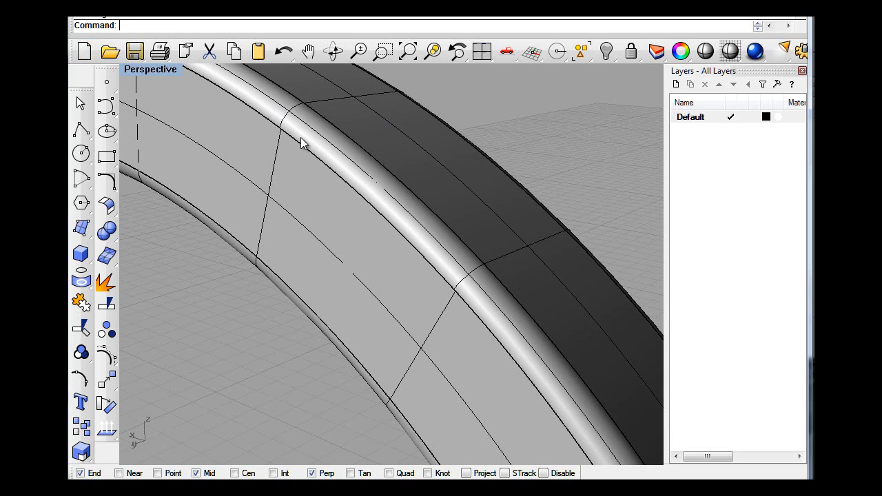
mouse_move(329, 163)
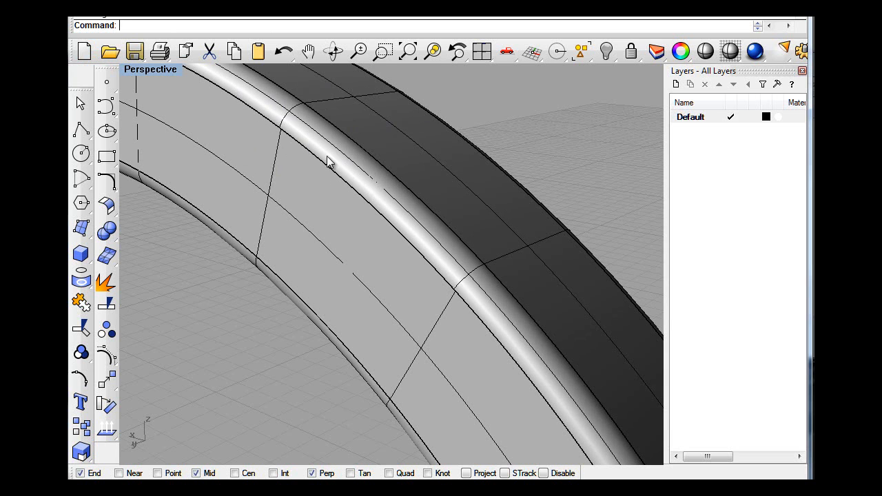
mouse_move(325, 149)
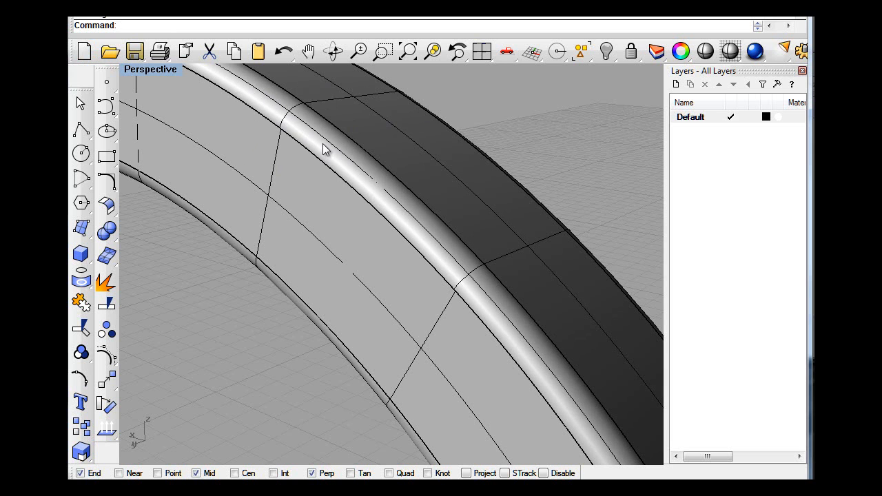
mouse_move(301, 155)
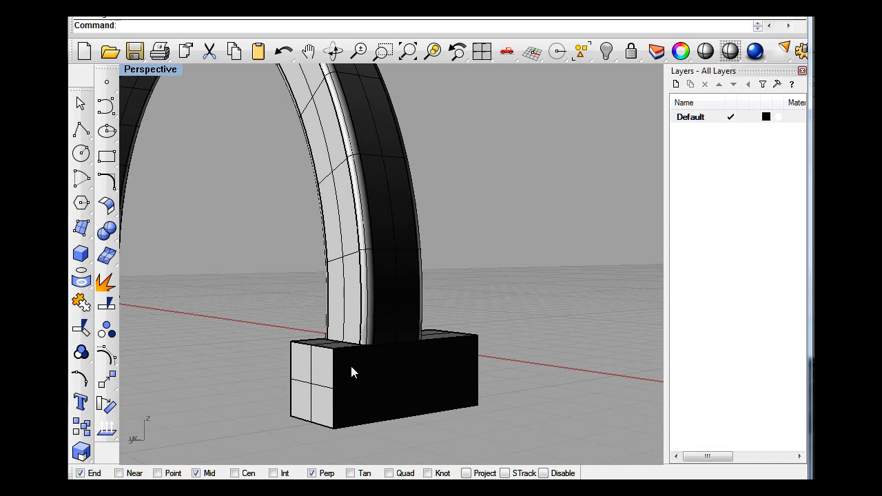
mouse_move(365, 388)
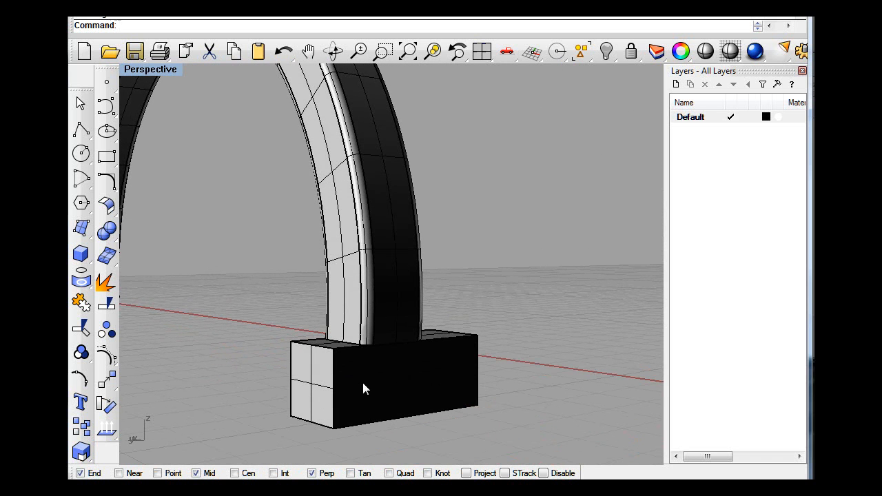